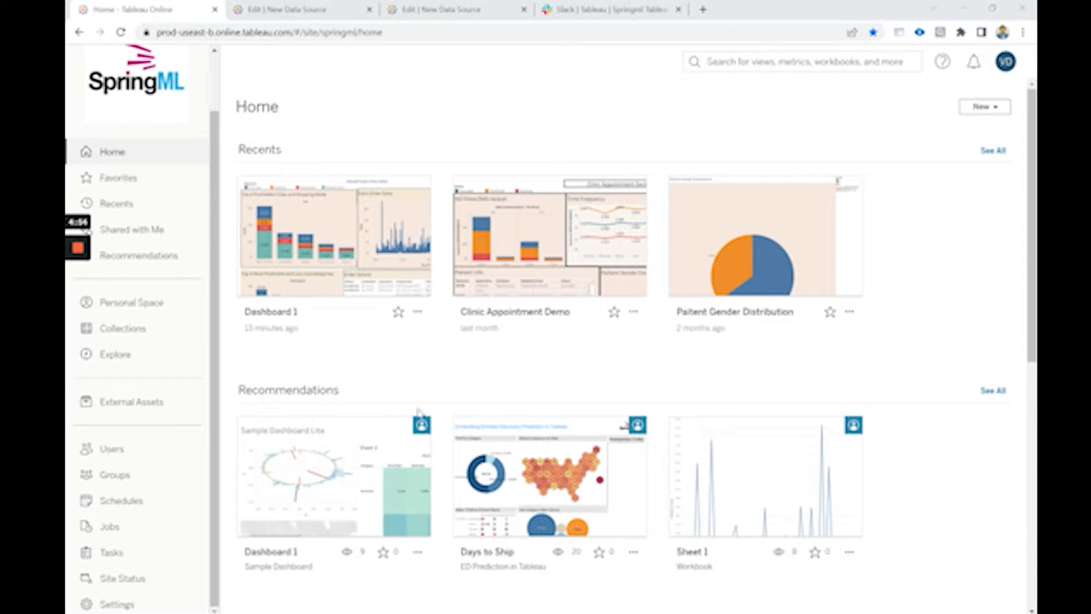
{"action": "mouse_move", "coordinate": [701, 378]}
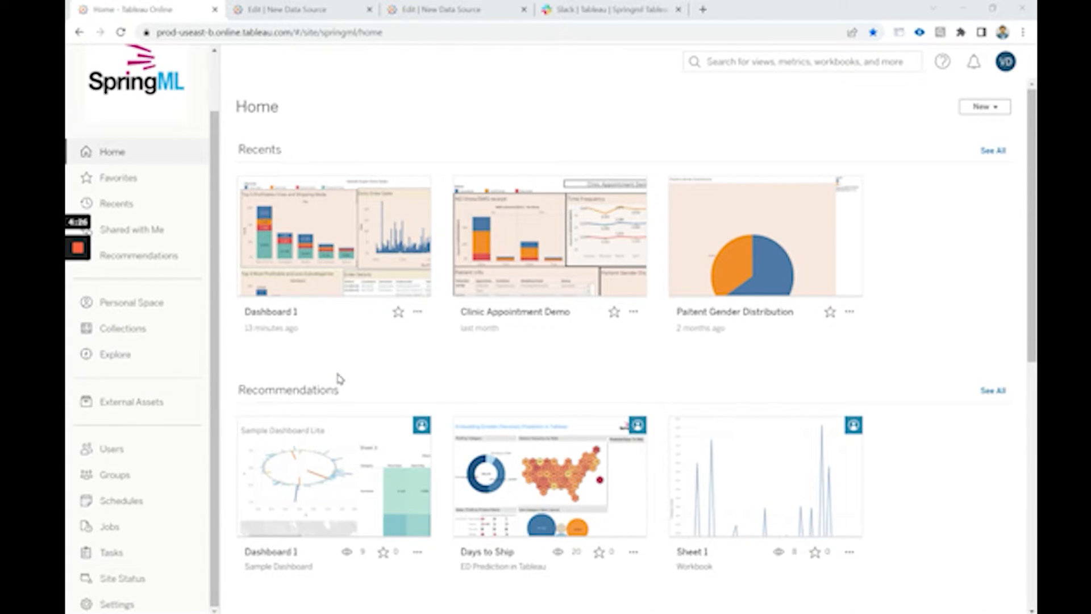
{"action": "mouse_move", "coordinate": [308, 371]}
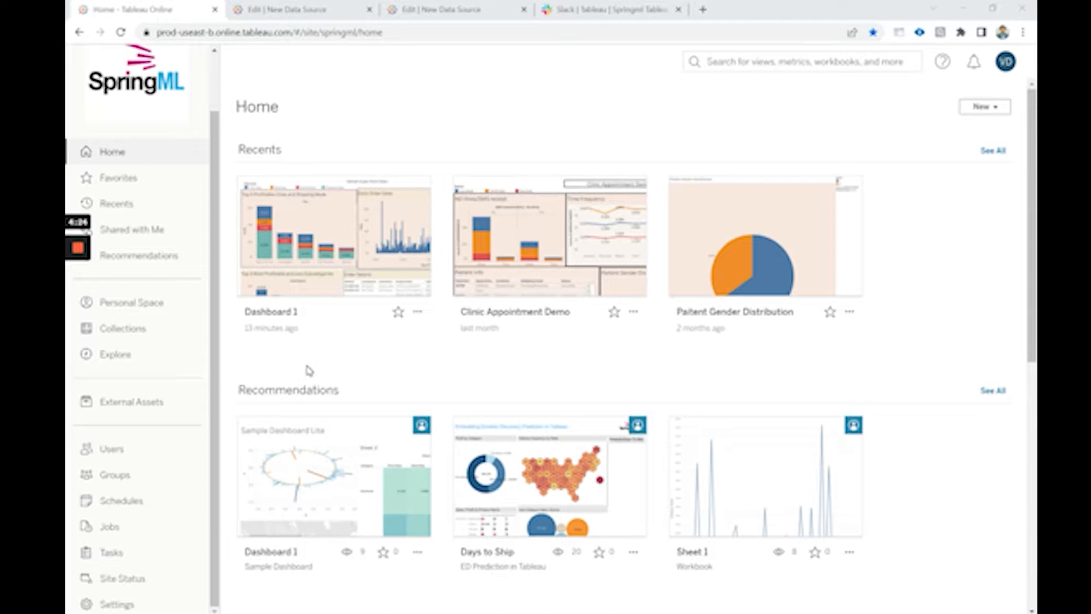
{"action": "mouse_move", "coordinate": [207, 369]}
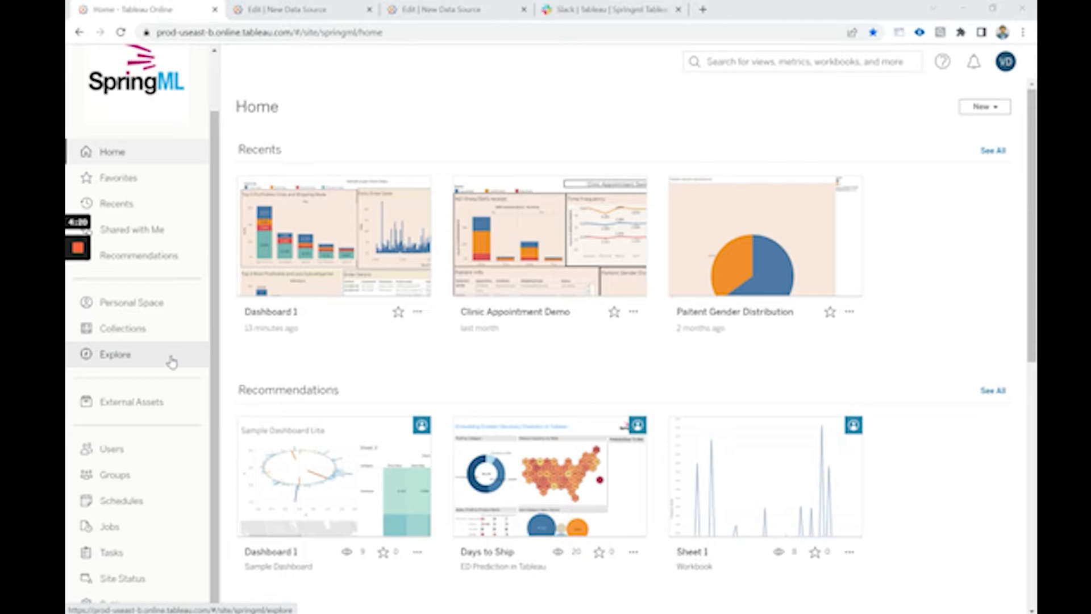
- Create a new published data source from Explore and dismiss its Connect to Data dialog
{"action": "left_click", "coordinate": [116, 354]}
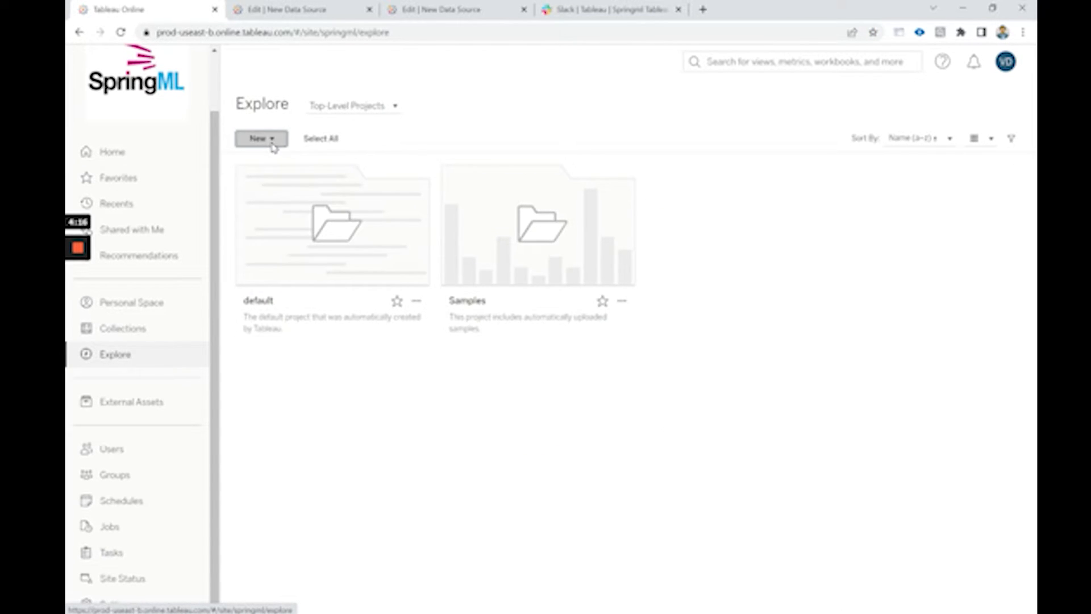
{"action": "left_click", "coordinate": [260, 138]}
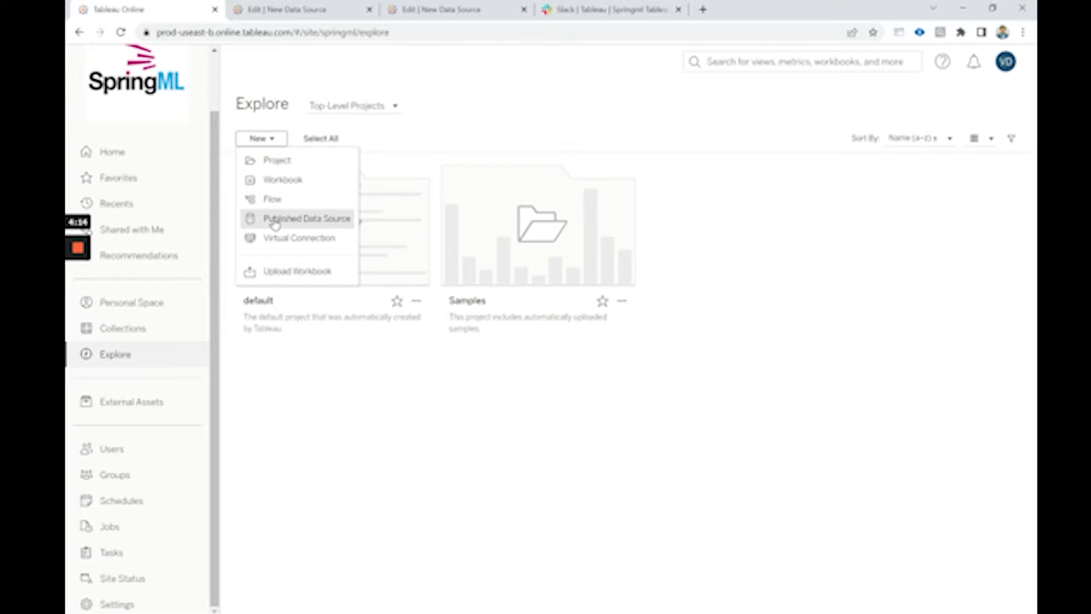
{"action": "left_click", "coordinate": [303, 217]}
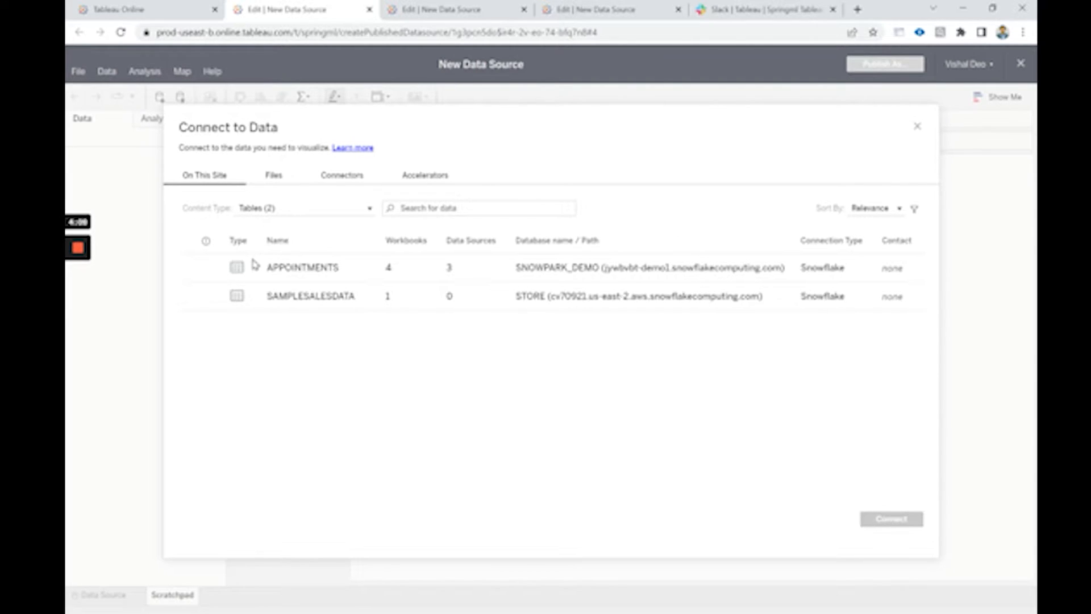
{"action": "mouse_move", "coordinate": [226, 302]}
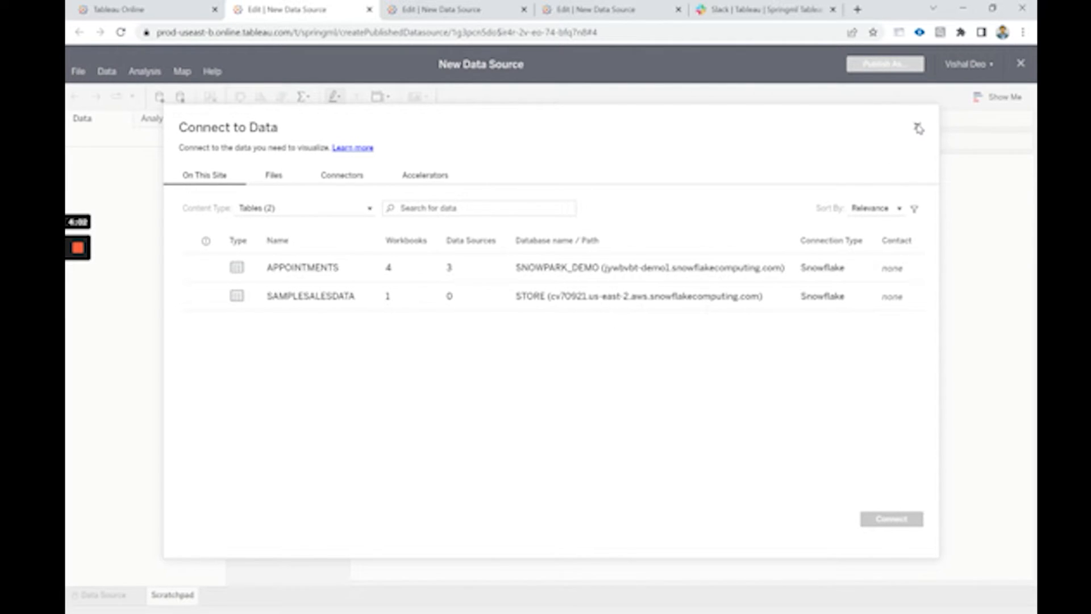
{"action": "left_click", "coordinate": [919, 129]}
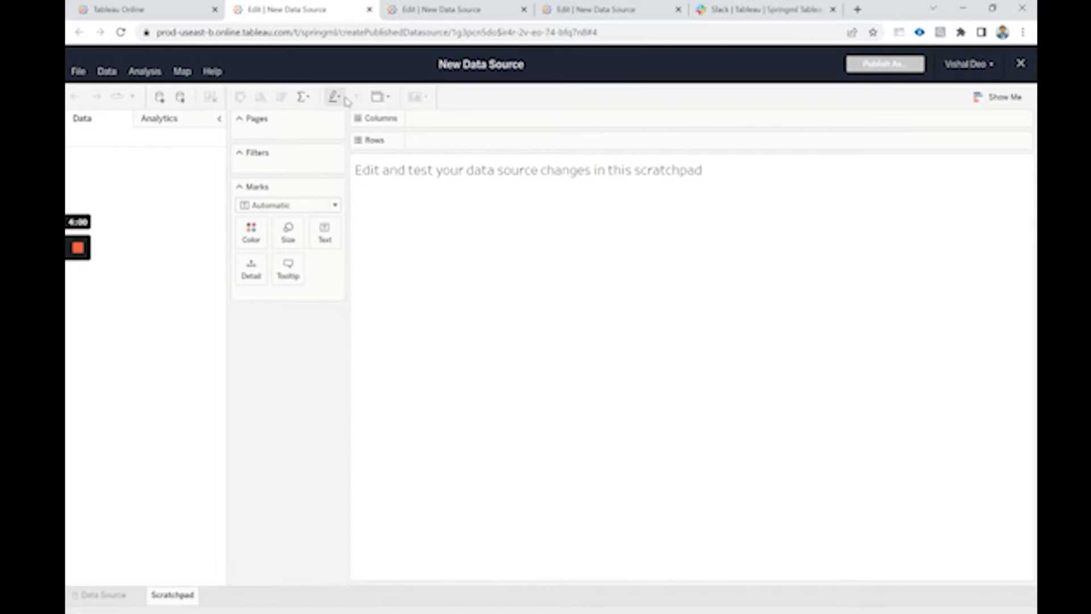
- Switch back to the Tableau Online tab and go to the site Home page
{"action": "left_click", "coordinate": [136, 9]}
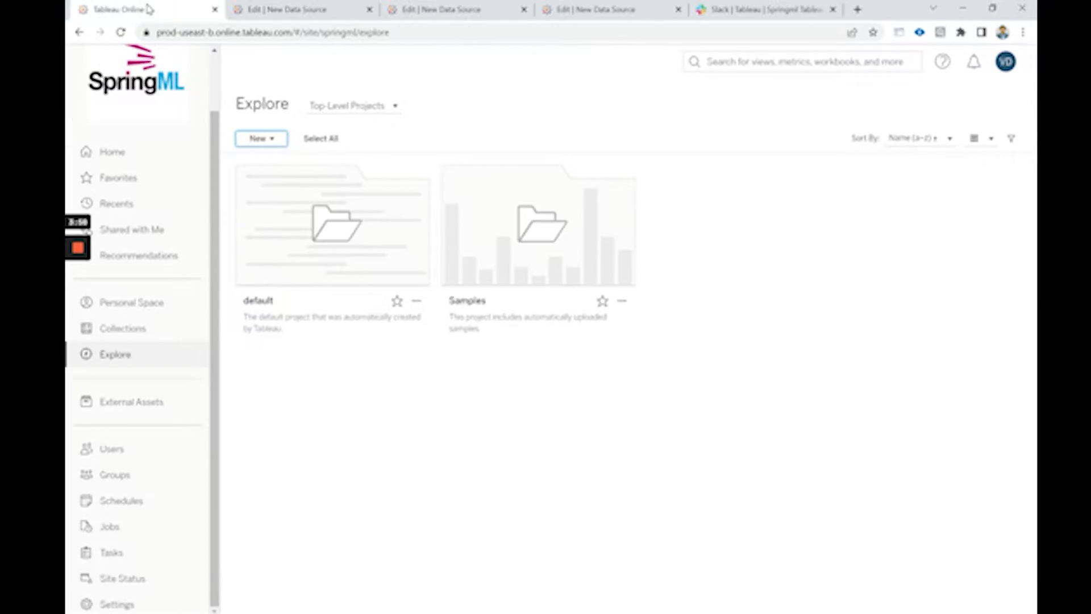
{"action": "mouse_move", "coordinate": [119, 151]}
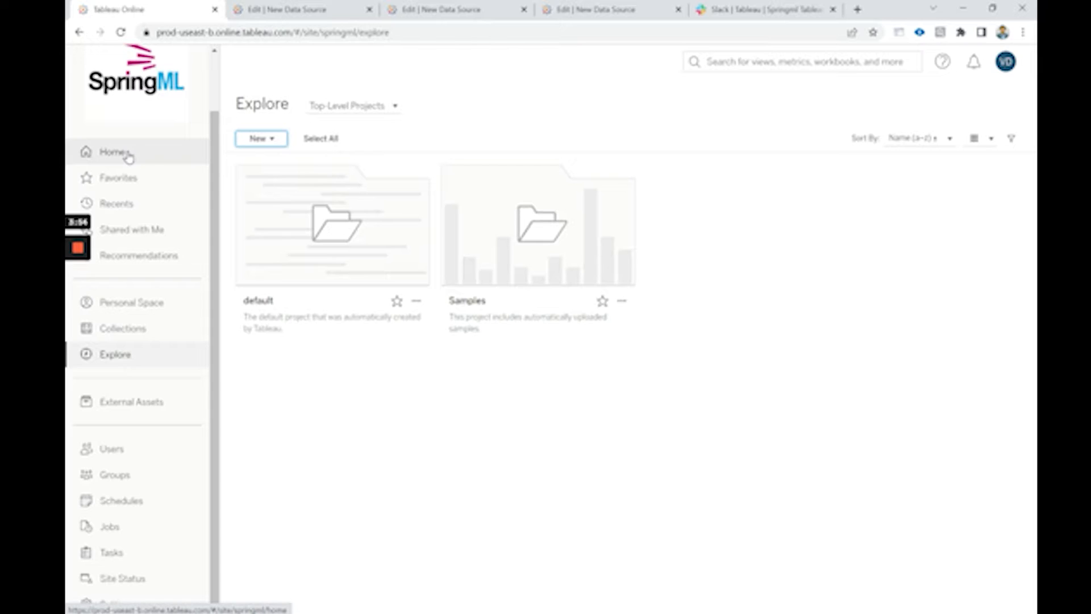
{"action": "left_click", "coordinate": [112, 152]}
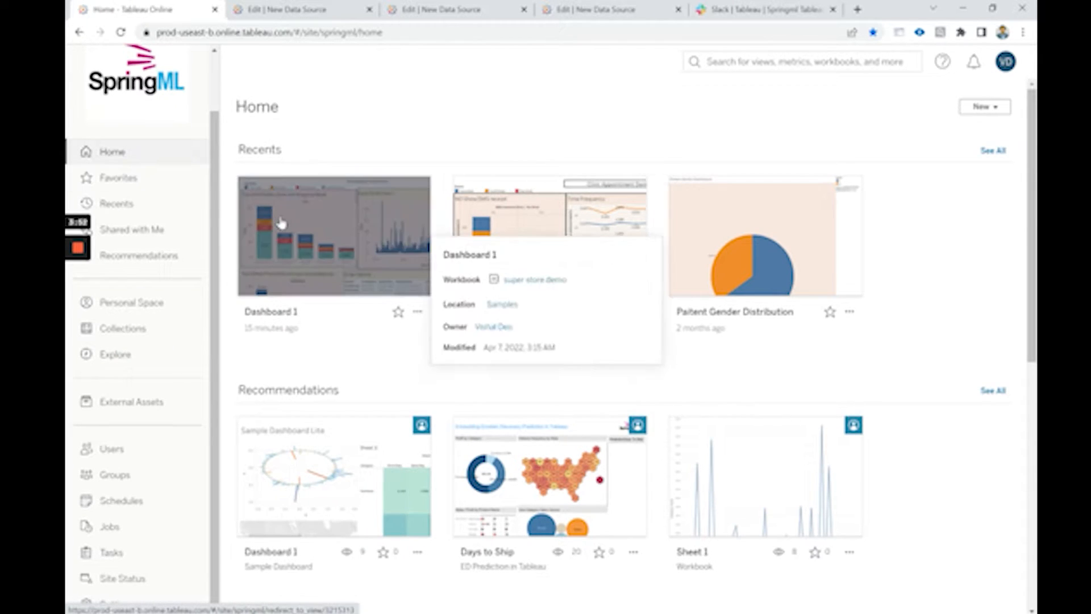
{"action": "mouse_move", "coordinate": [282, 217]}
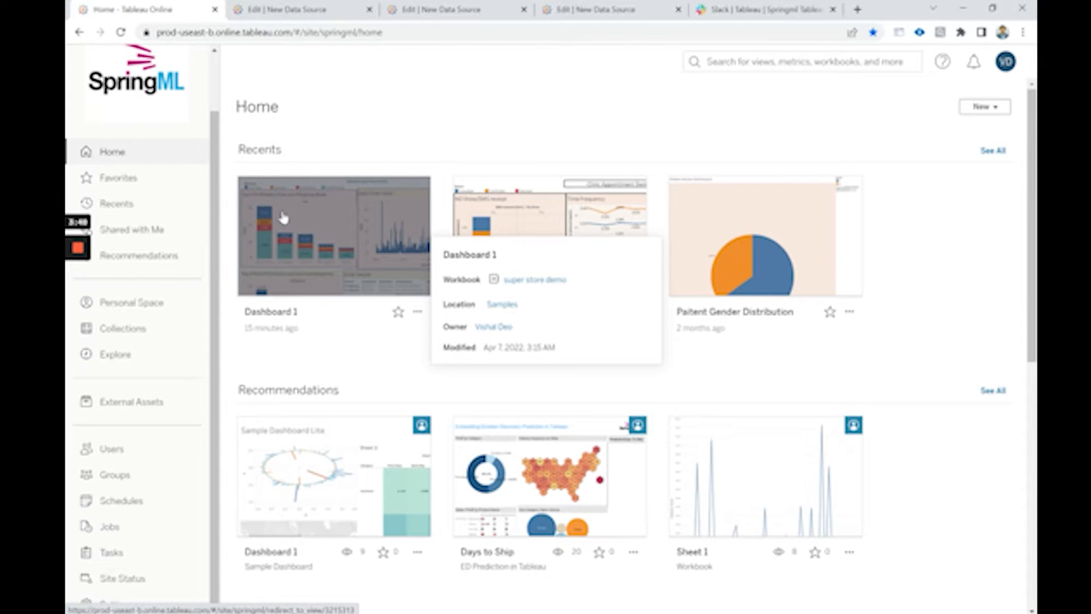
- Open Dashboard 1, the Sample Super Store Sales dashboard, from Recents
{"action": "left_click", "coordinate": [333, 235]}
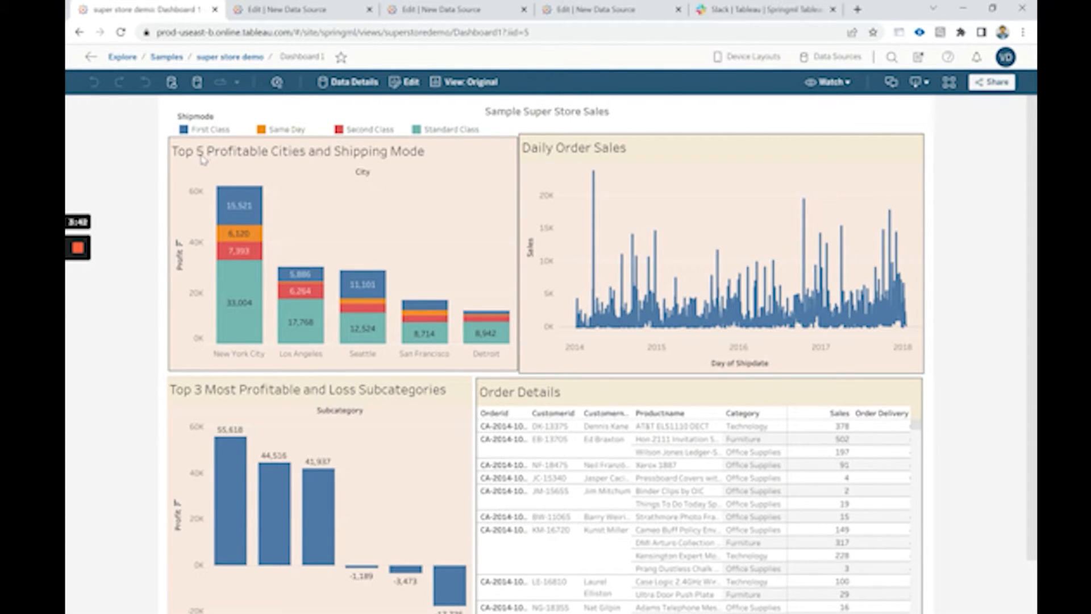
{"action": "mouse_move", "coordinate": [340, 162]}
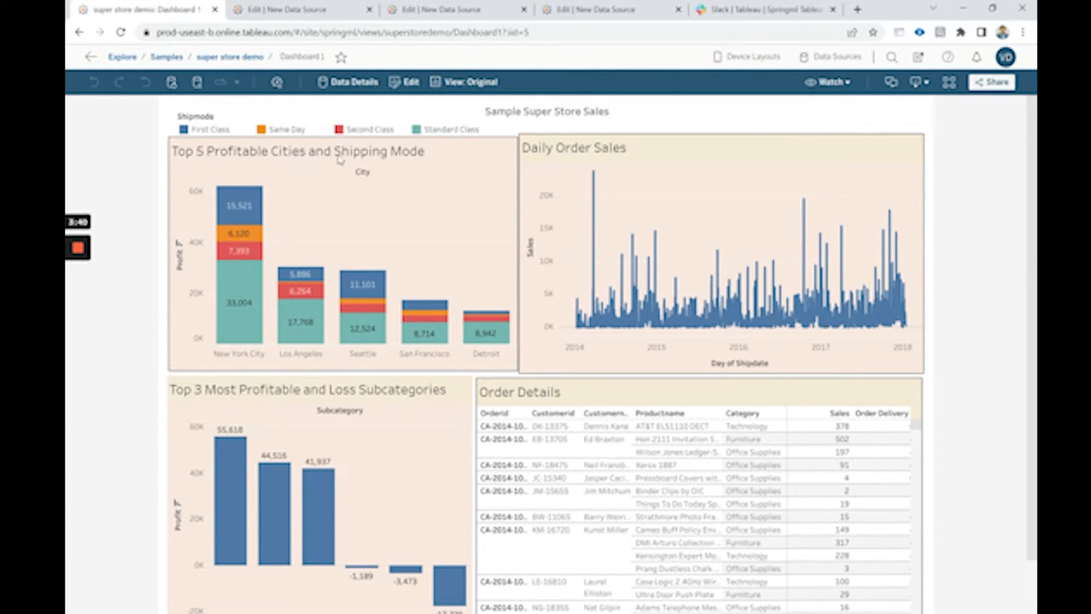
{"action": "mouse_move", "coordinate": [521, 170]}
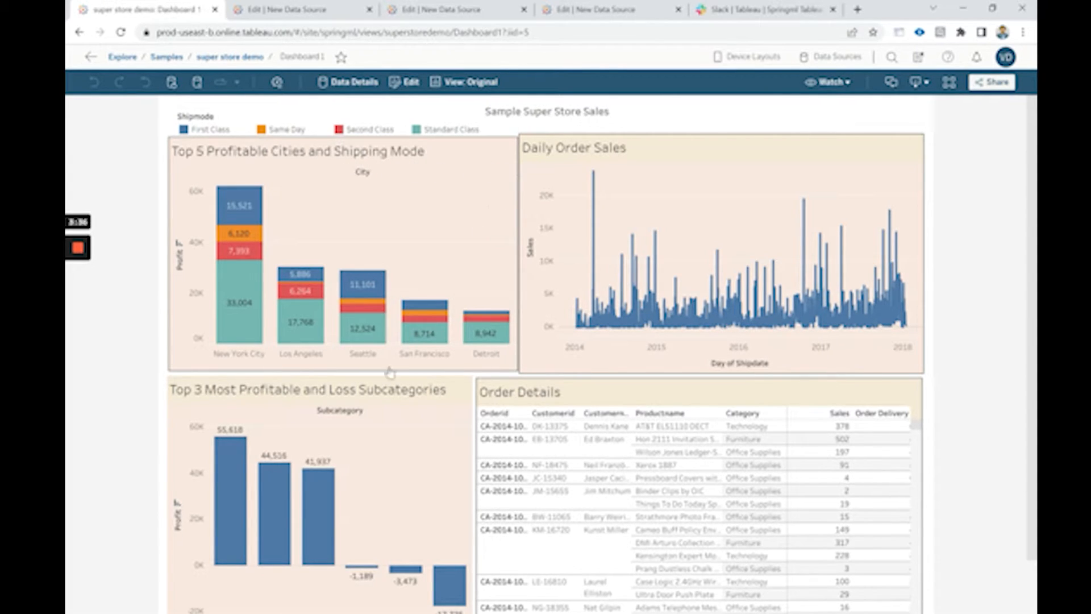
{"action": "mouse_move", "coordinate": [397, 436]}
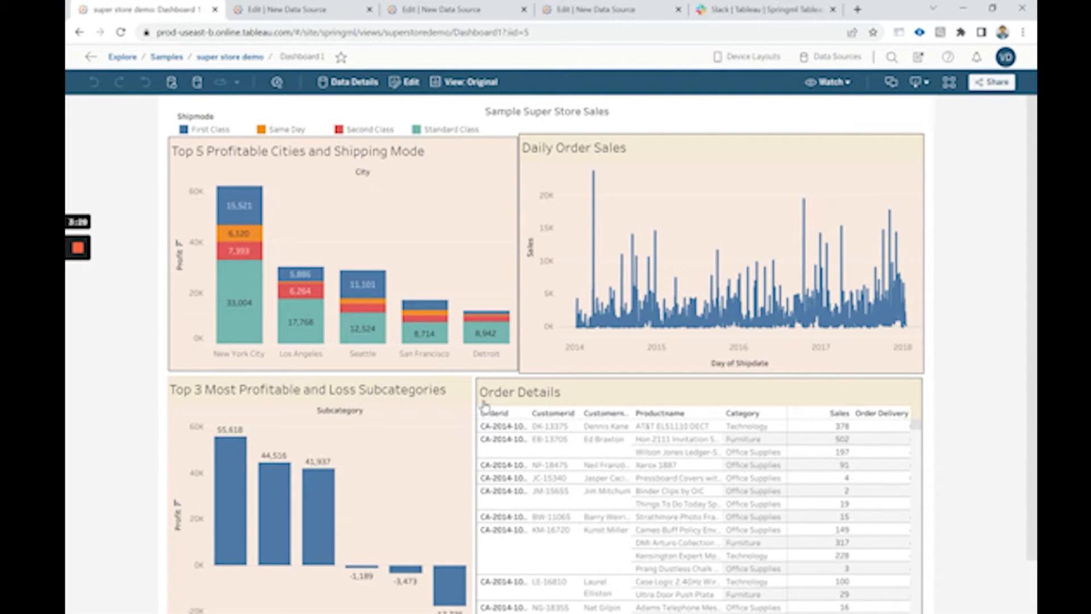
{"action": "mouse_move", "coordinate": [809, 172]}
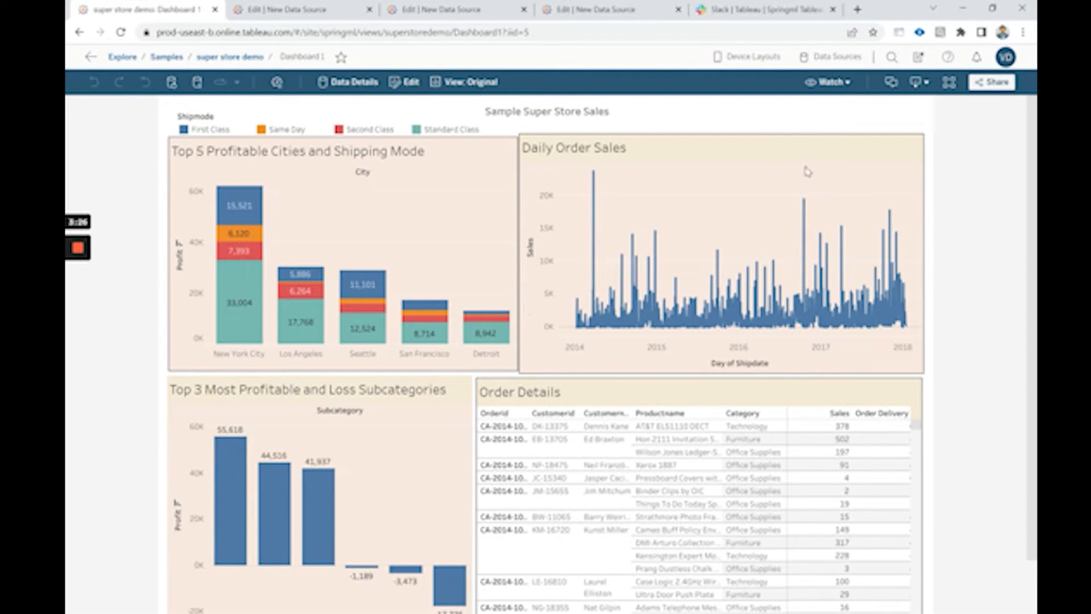
{"action": "mouse_move", "coordinate": [834, 83]}
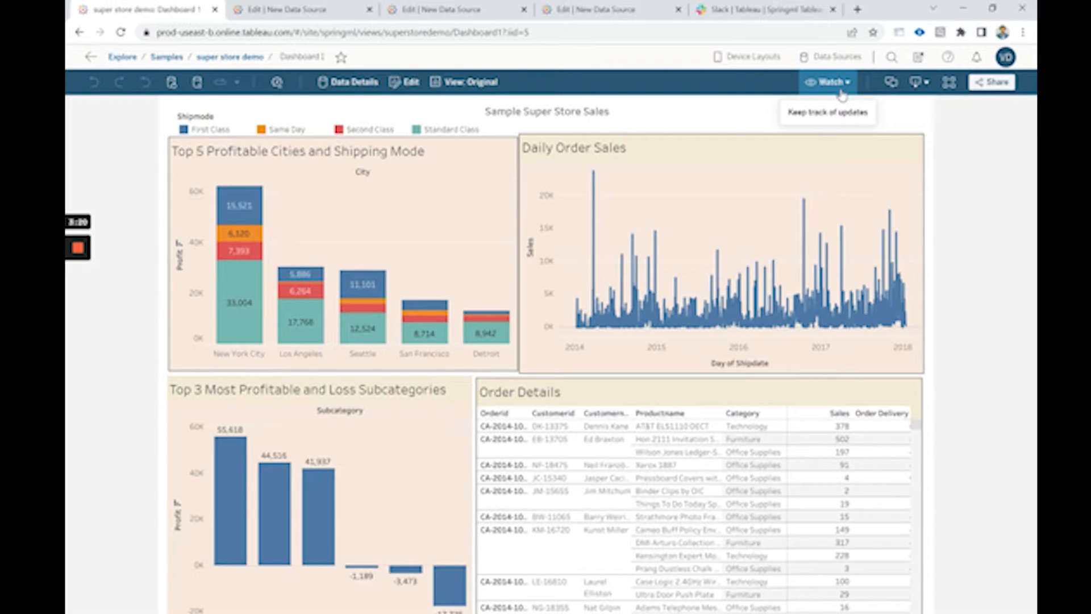
- Show the dashboard's two existing sales alerts and begin a new alert
{"action": "left_click", "coordinate": [827, 82]}
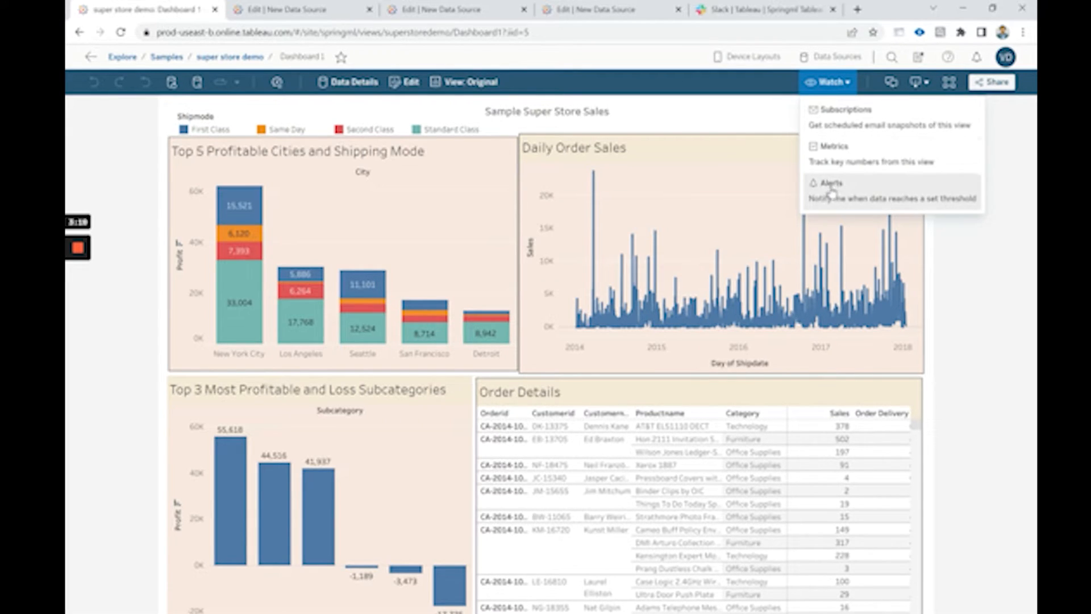
{"action": "left_click", "coordinate": [827, 183]}
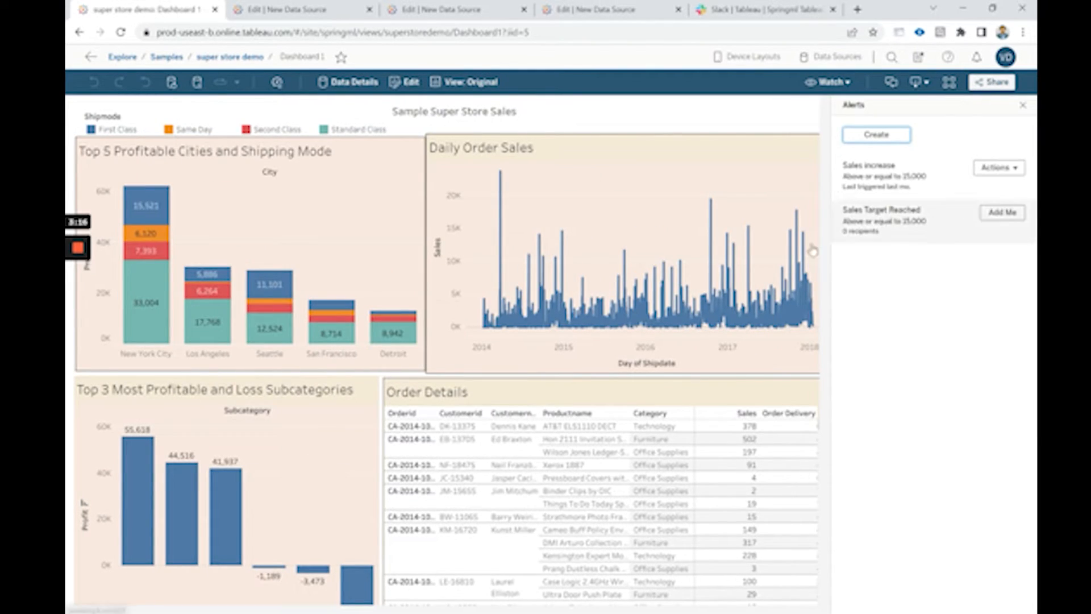
{"action": "left_click", "coordinate": [876, 135]}
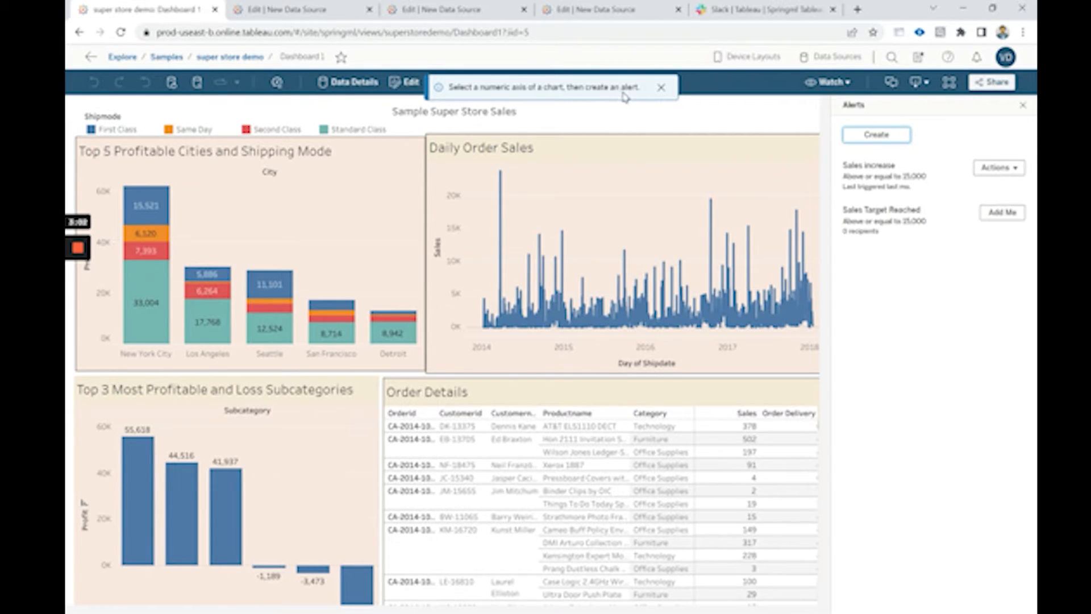
{"action": "mouse_move", "coordinate": [782, 125]}
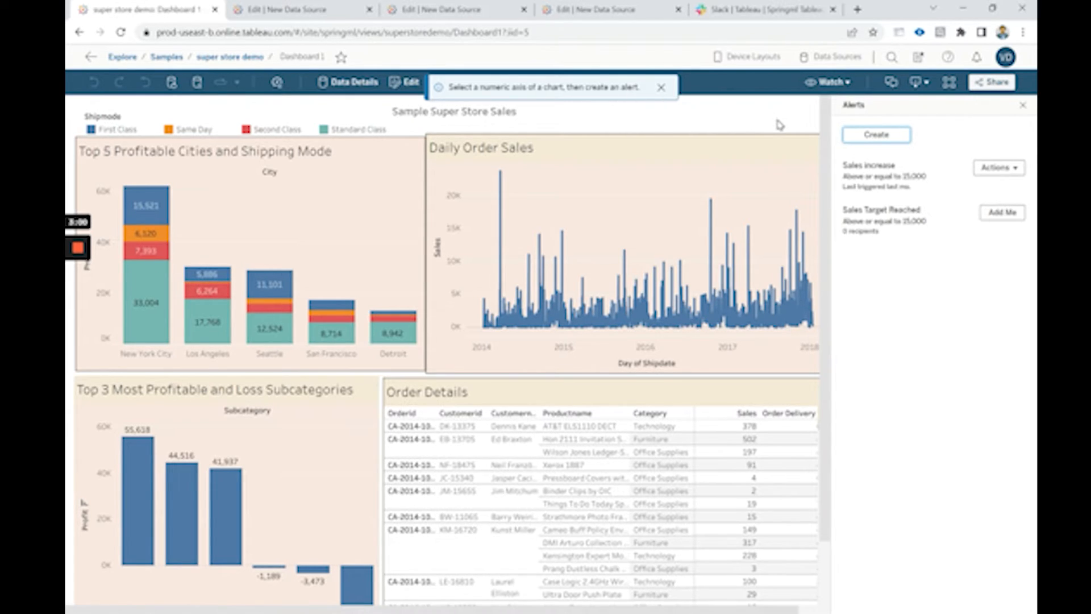
{"action": "mouse_move", "coordinate": [445, 239]}
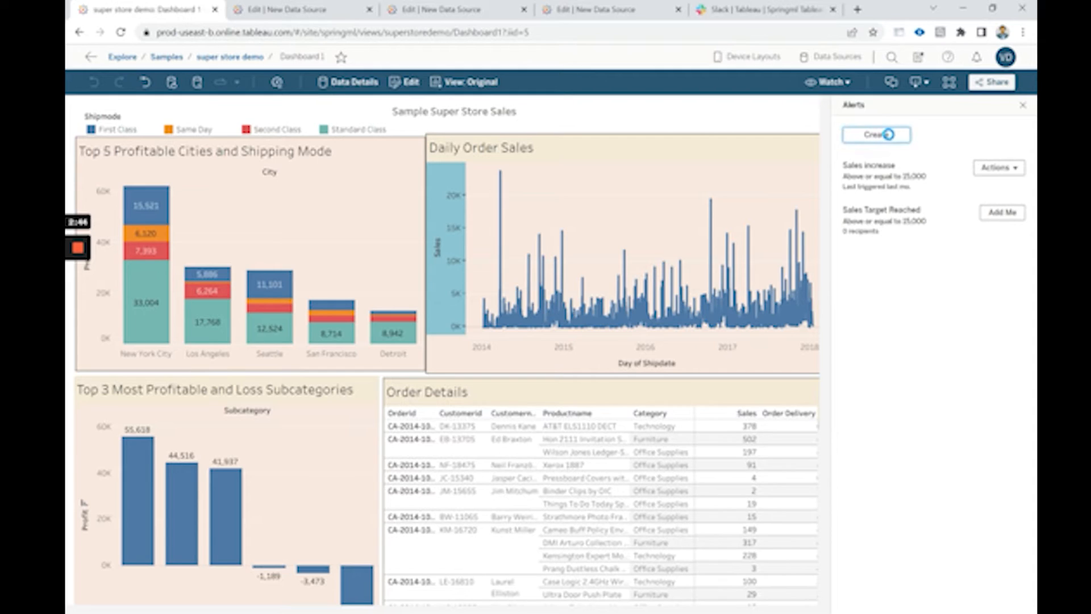
- Open an alert form for Sales at or above 15,000, then dismiss it
{"action": "left_click", "coordinate": [876, 135]}
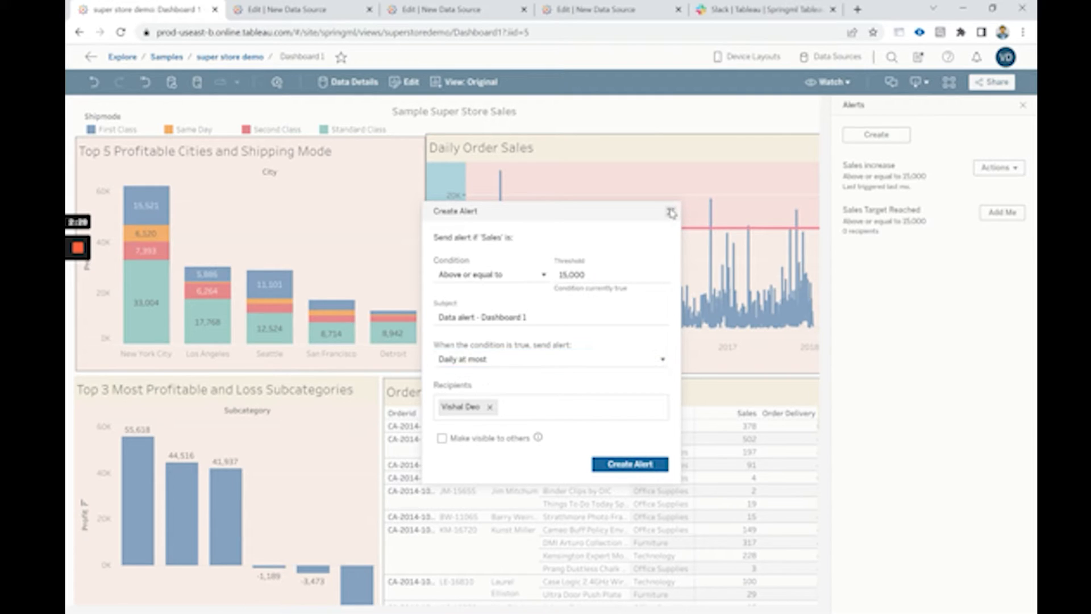
{"action": "left_click", "coordinate": [671, 213]}
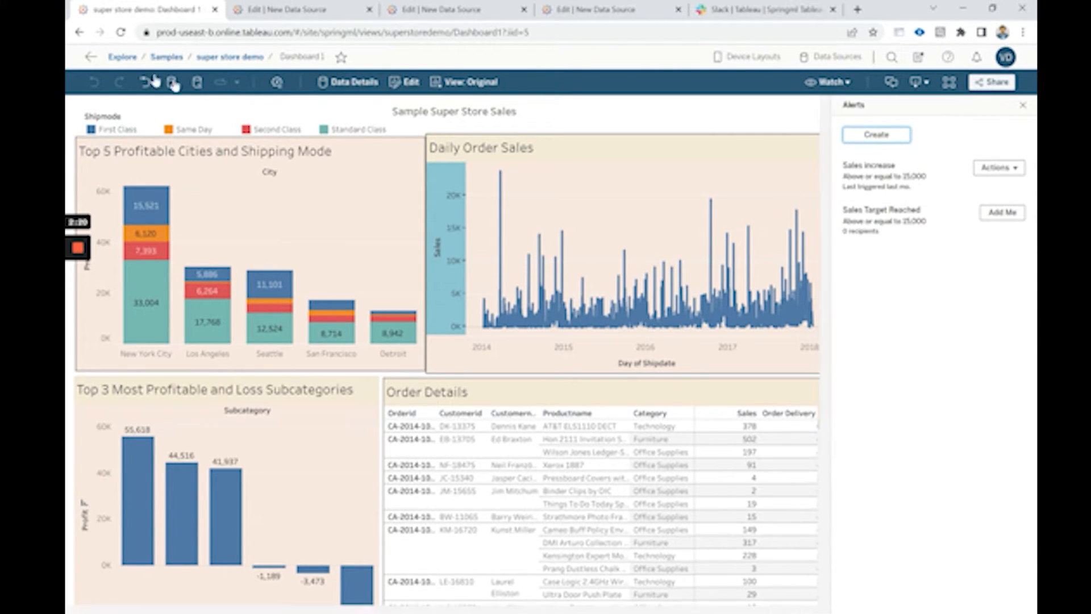
{"action": "mouse_move", "coordinate": [91, 57]}
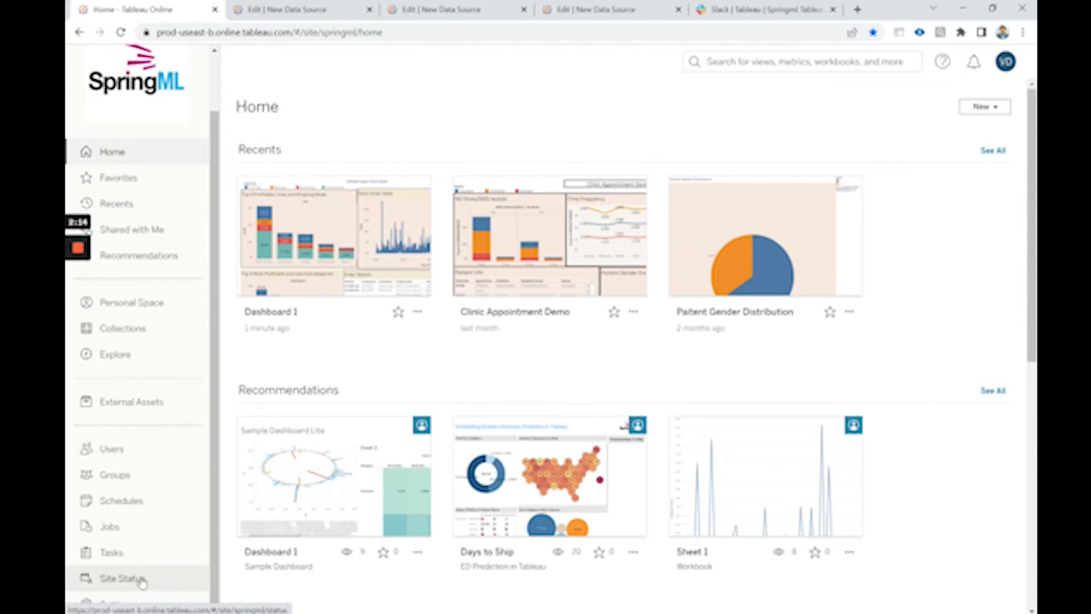
- Connect to the Springml Tableau-Slack Integration workspace from Settings > Integrations, allowing access
{"action": "left_click", "coordinate": [119, 602]}
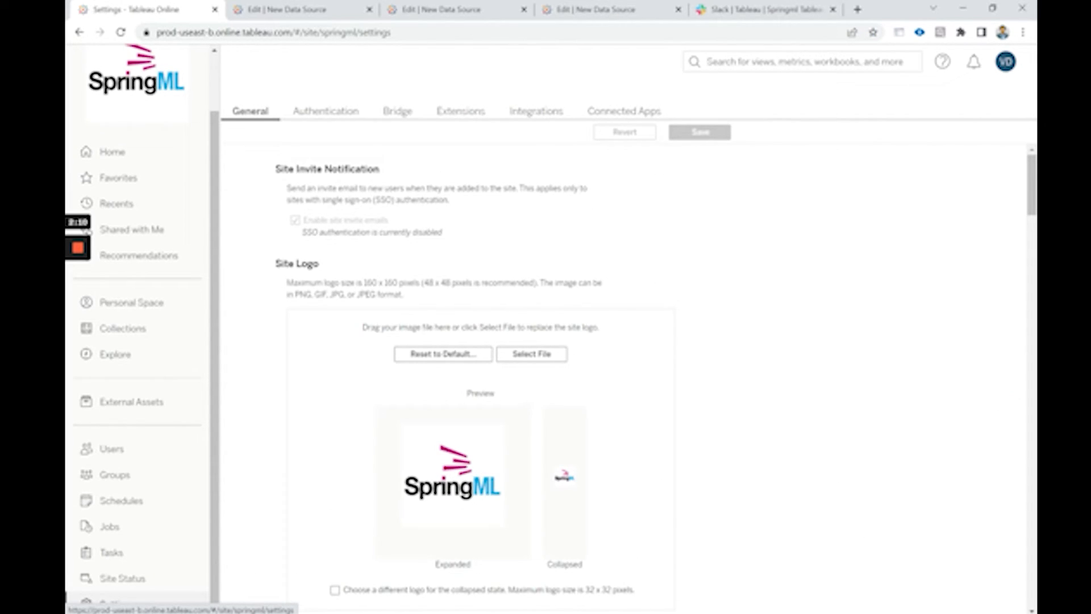
{"action": "left_click", "coordinate": [535, 110]}
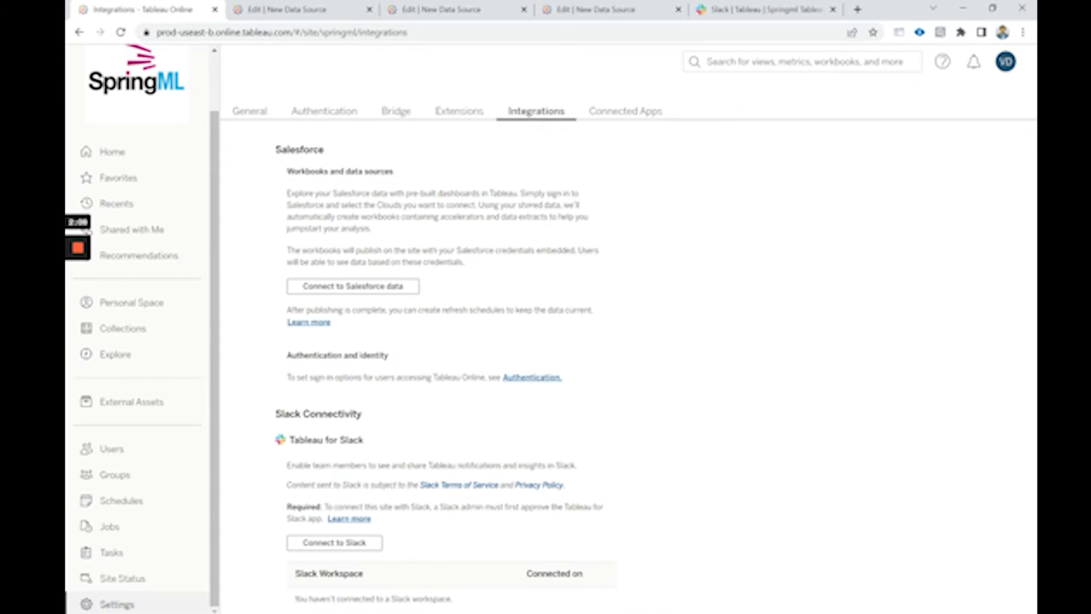
{"action": "left_click", "coordinate": [334, 543]}
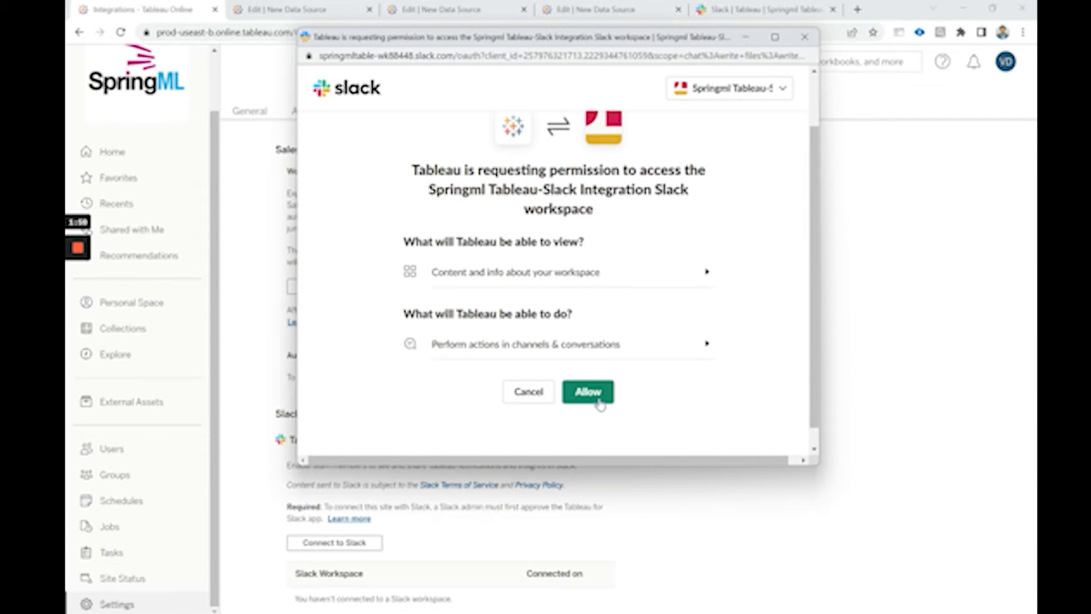
{"action": "left_click", "coordinate": [589, 392]}
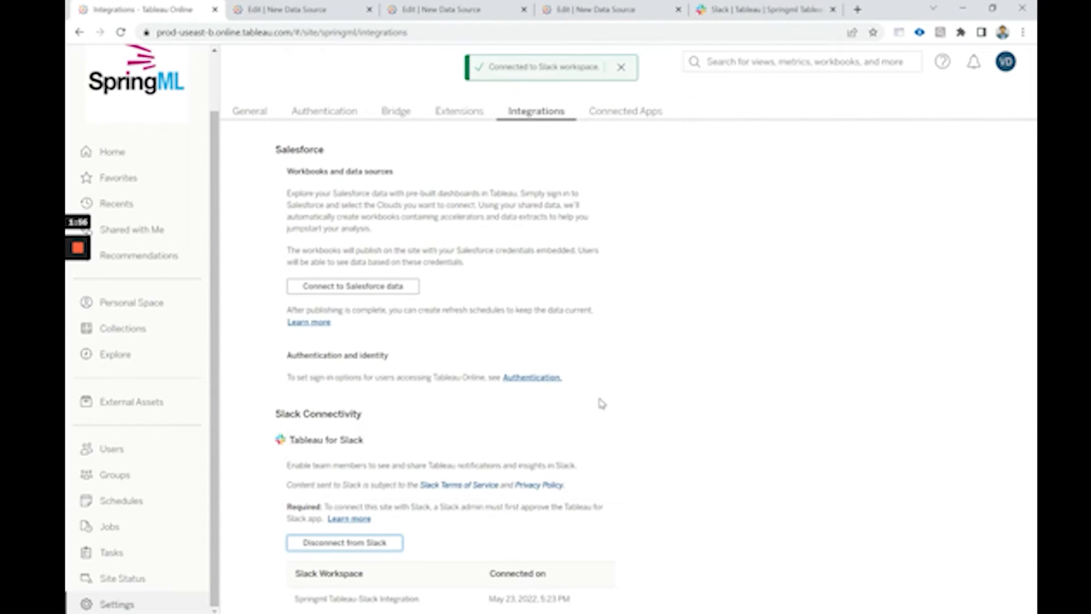
{"action": "mouse_move", "coordinate": [623, 365]}
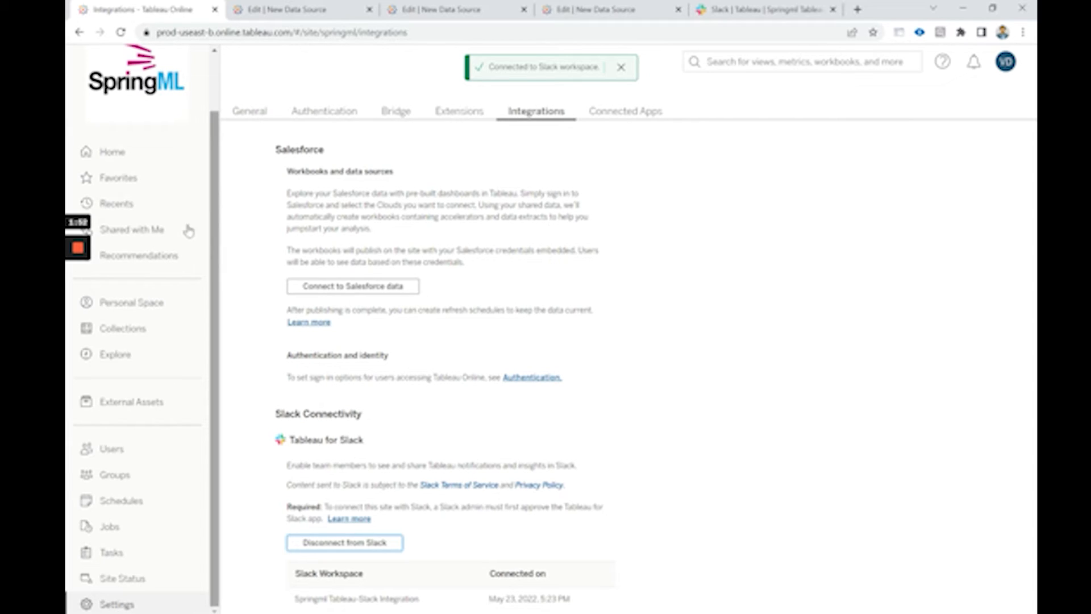
- Scroll General settings down to Manage Notifications, where Slack notifications are enabled
{"action": "left_click", "coordinate": [116, 604]}
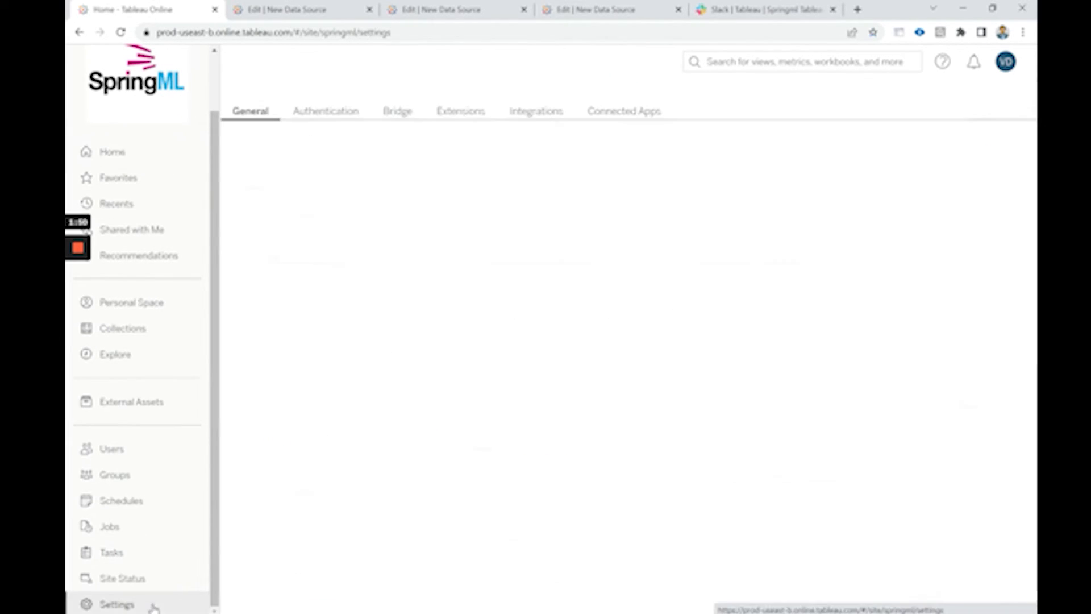
{"action": "left_click", "coordinate": [113, 604]}
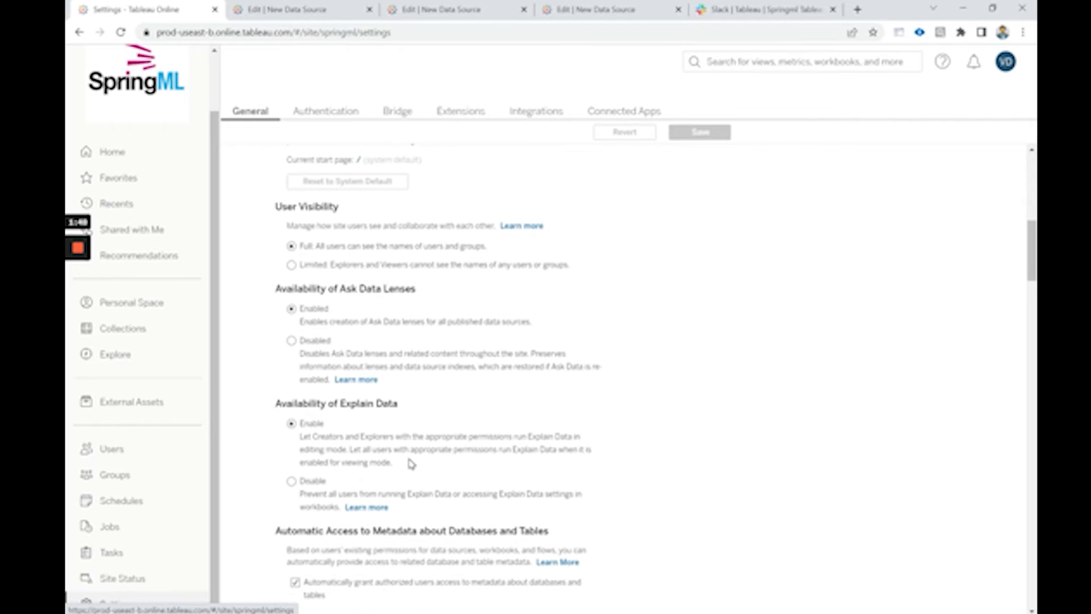
{"action": "scroll", "scroll_direction": "down", "scroll_amount": 3}
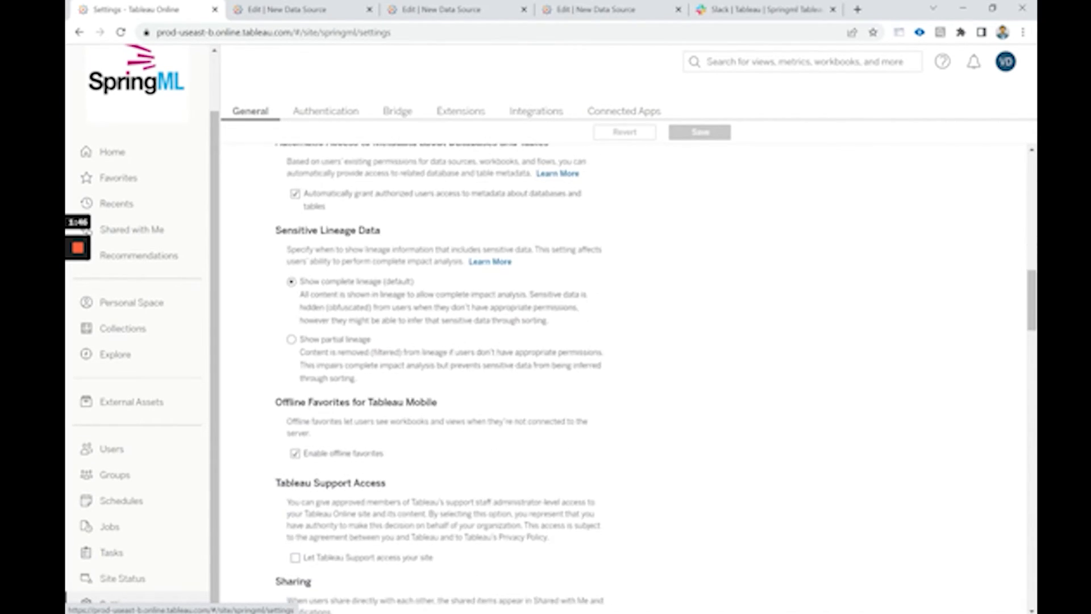
{"action": "scroll", "scroll_direction": "down", "scroll_amount": 3}
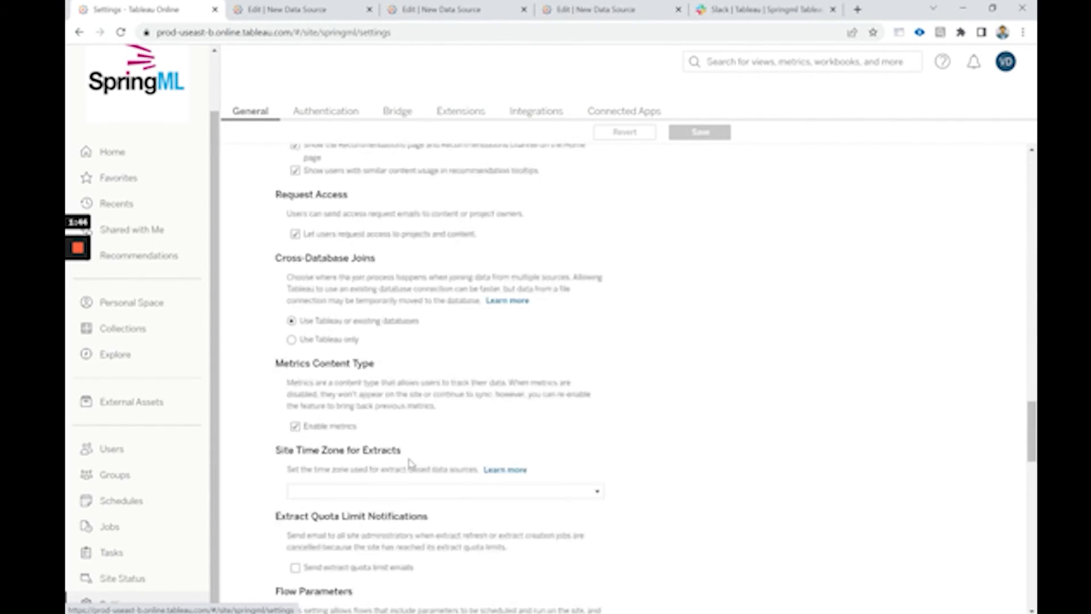
{"action": "scroll", "scroll_direction": "down", "scroll_amount": 3}
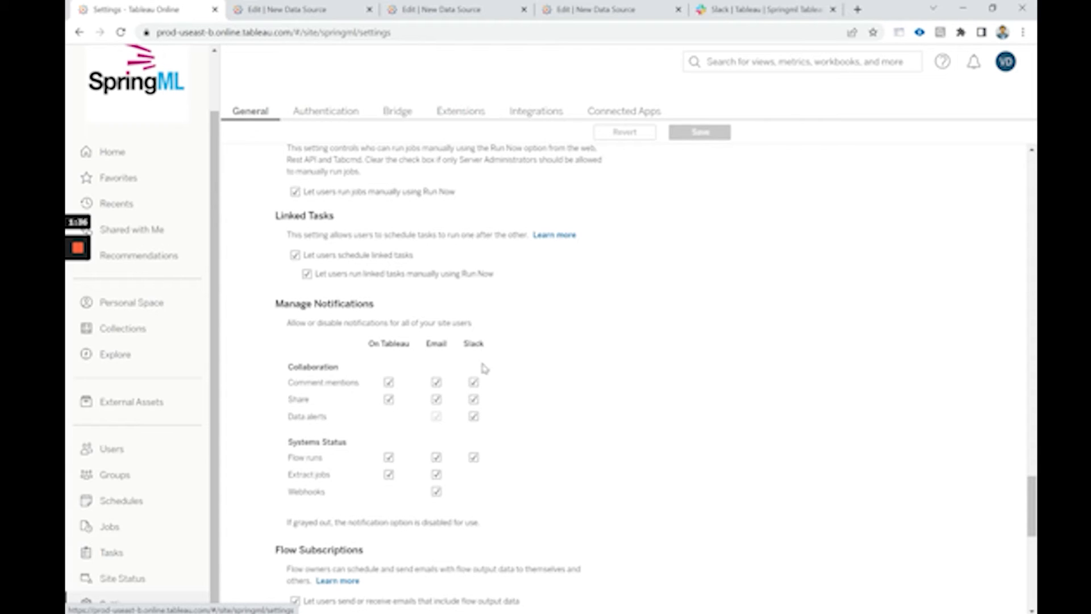
{"action": "mouse_move", "coordinate": [601, 313]}
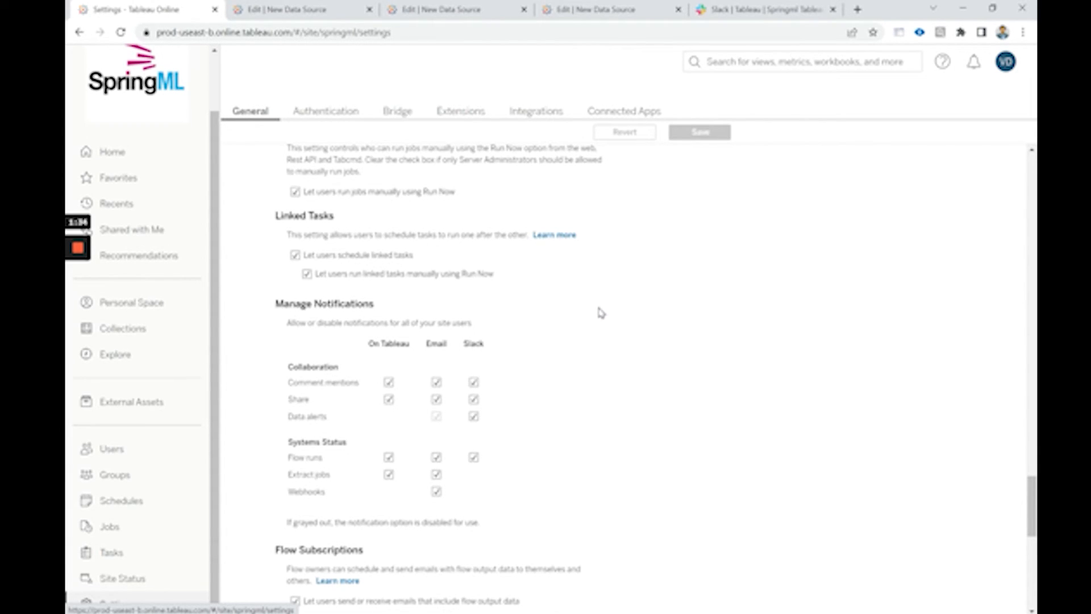
{"action": "mouse_move", "coordinate": [496, 193]}
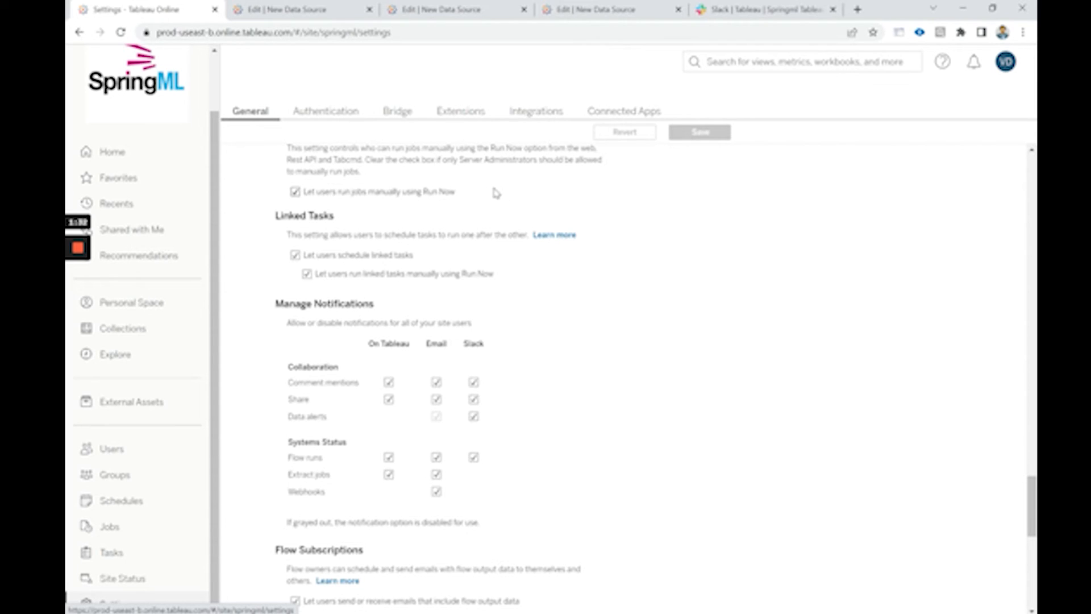
{"action": "mouse_move", "coordinate": [114, 155]}
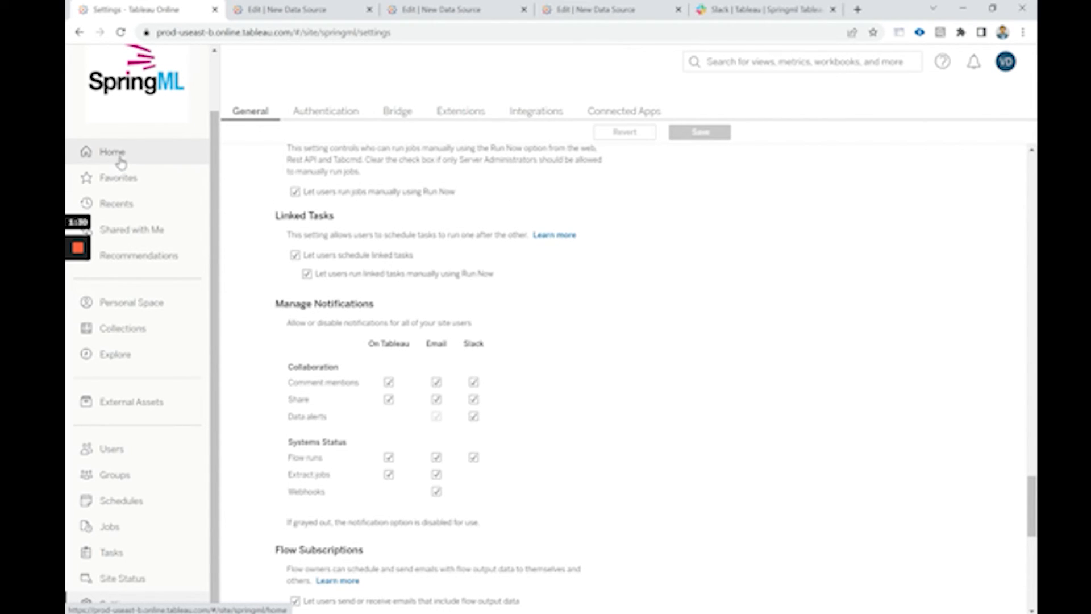
- Return to Tableau Home, then view the Dashboard 1 sales alert in Slack's Tableau app
{"action": "left_click", "coordinate": [112, 152]}
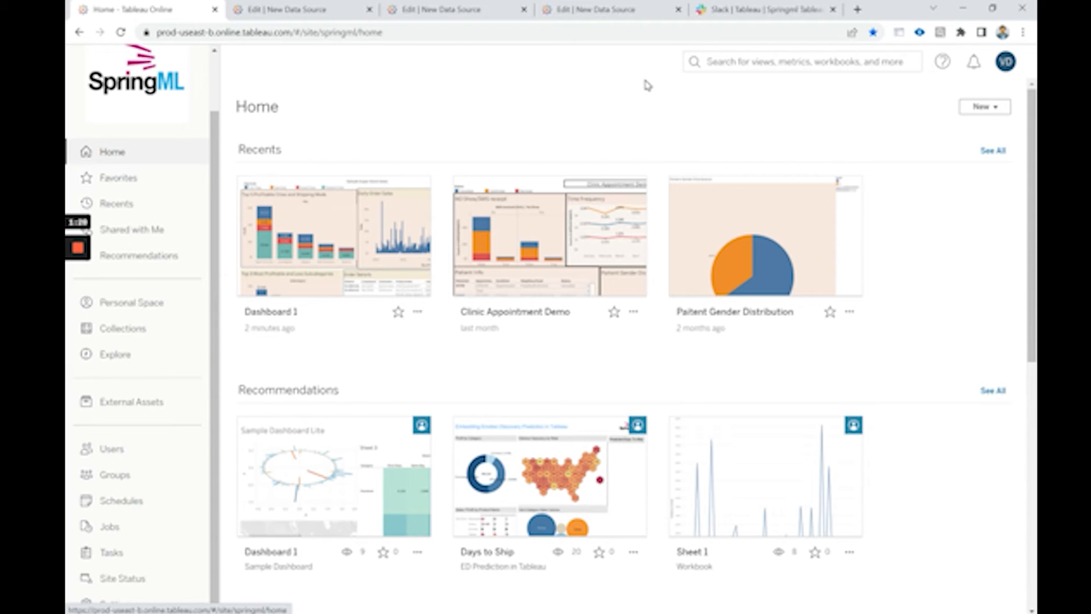
{"action": "mouse_move", "coordinate": [504, 138]}
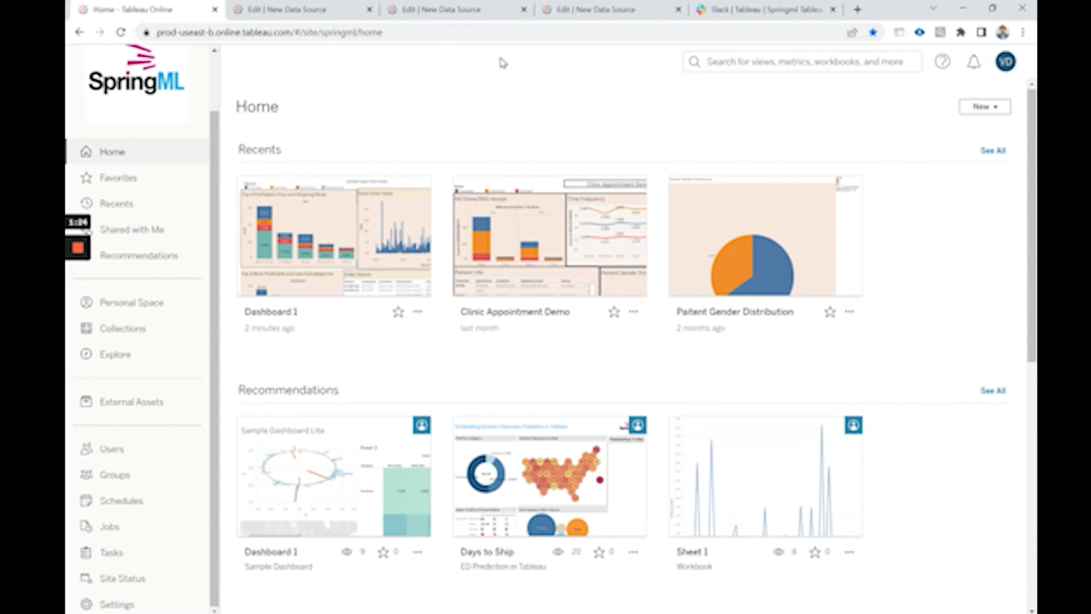
{"action": "left_click", "coordinate": [759, 9]}
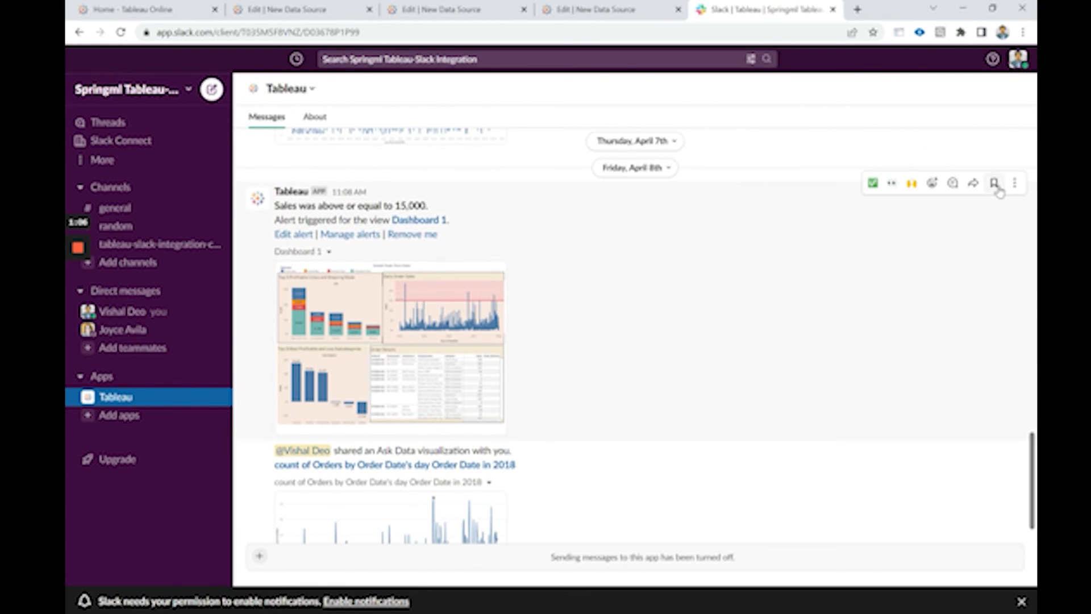
{"action": "mouse_move", "coordinate": [975, 184]}
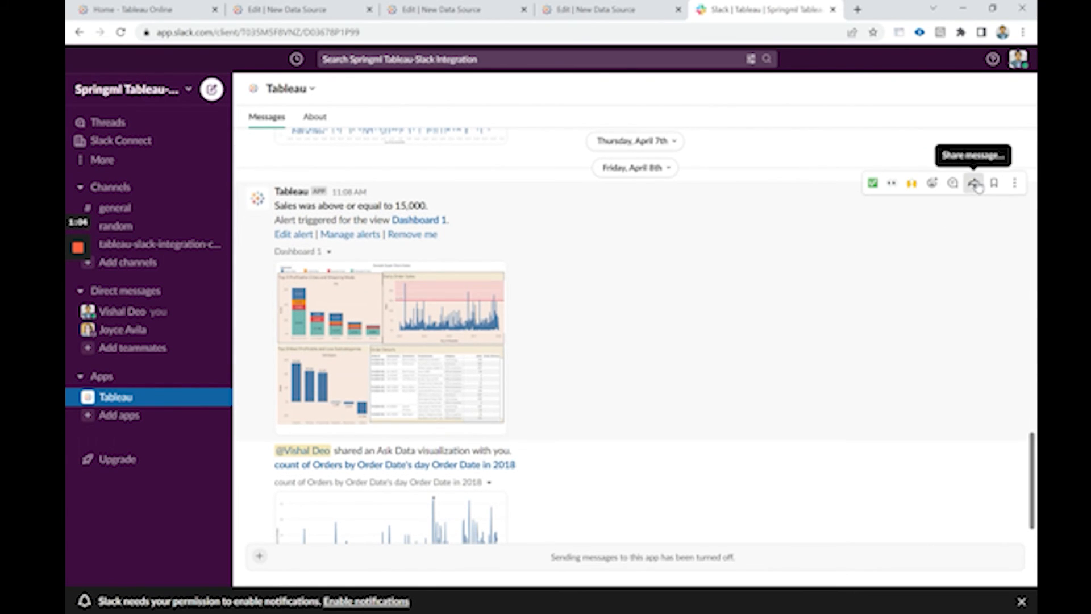
- Start sharing the sales alert in Slack, discard the draft, and return to Tableau Online
{"action": "left_click", "coordinate": [975, 183]}
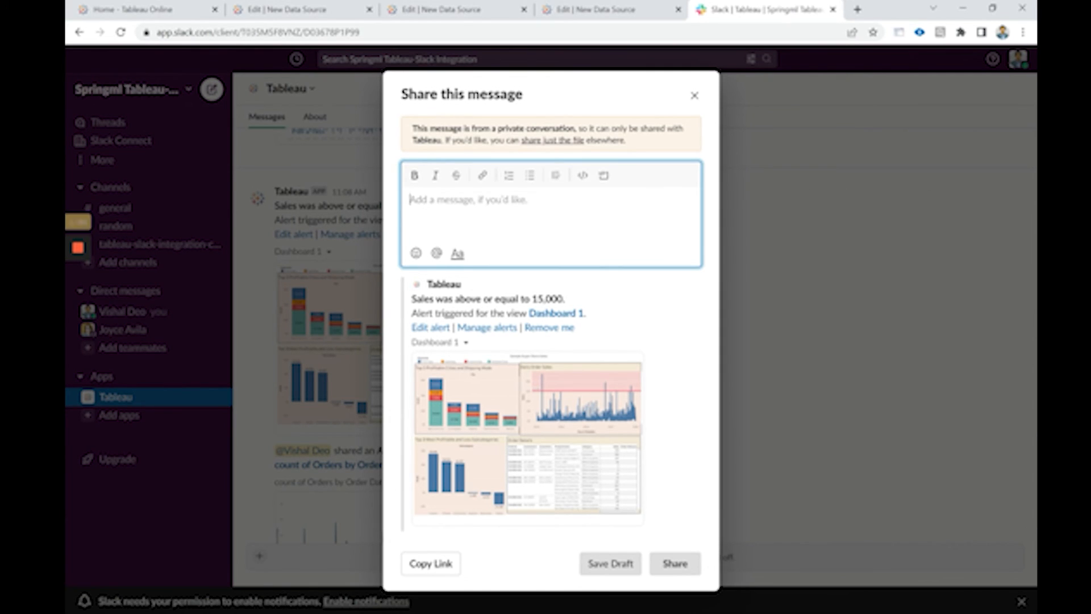
{"action": "type", "text": "@"}
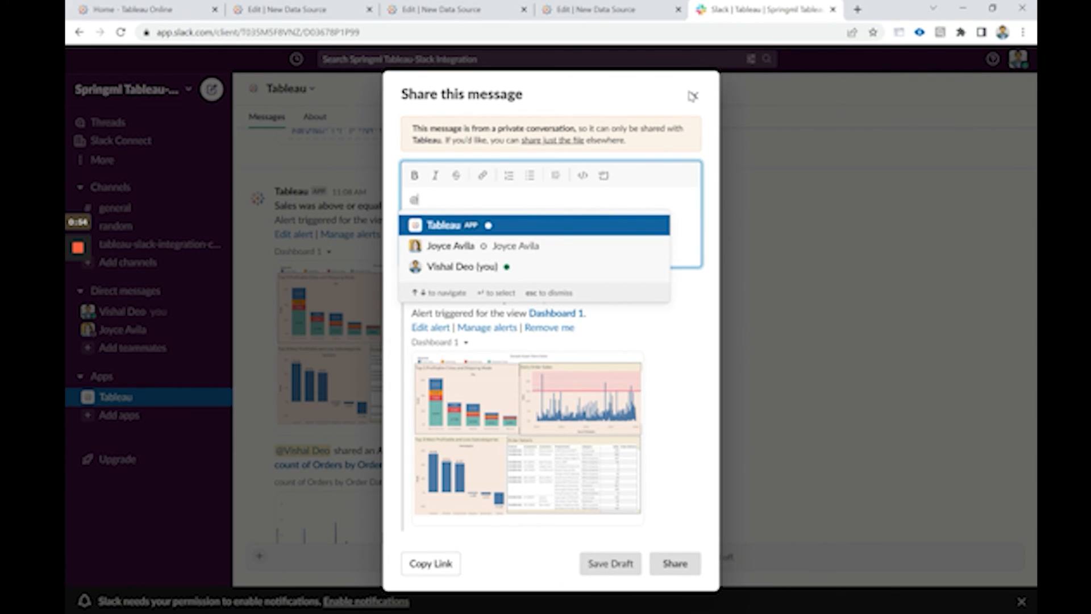
{"action": "left_click", "coordinate": [693, 94]}
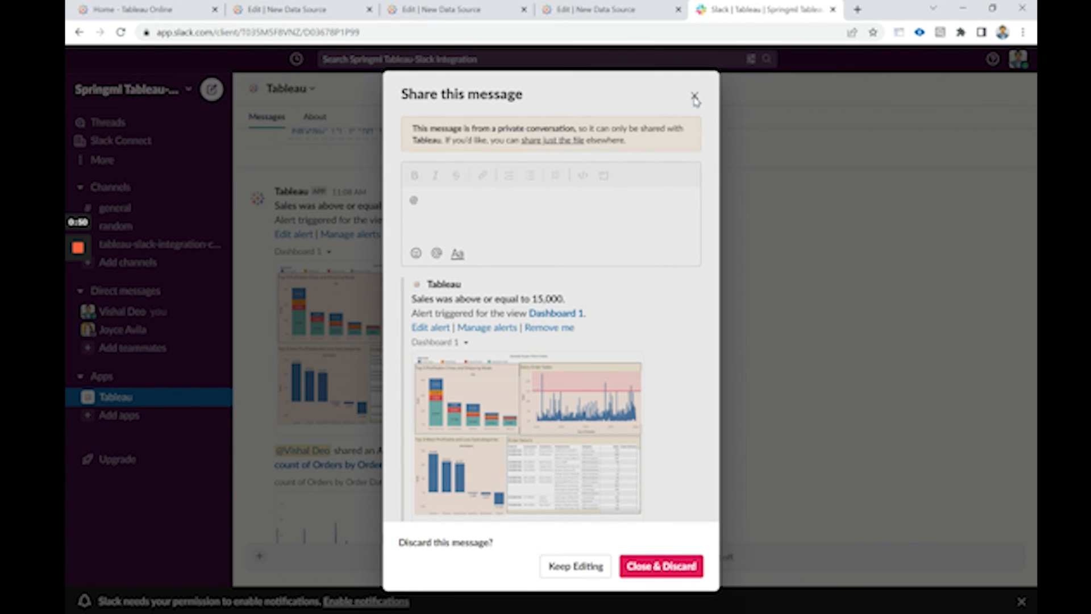
{"action": "left_click", "coordinate": [661, 565]}
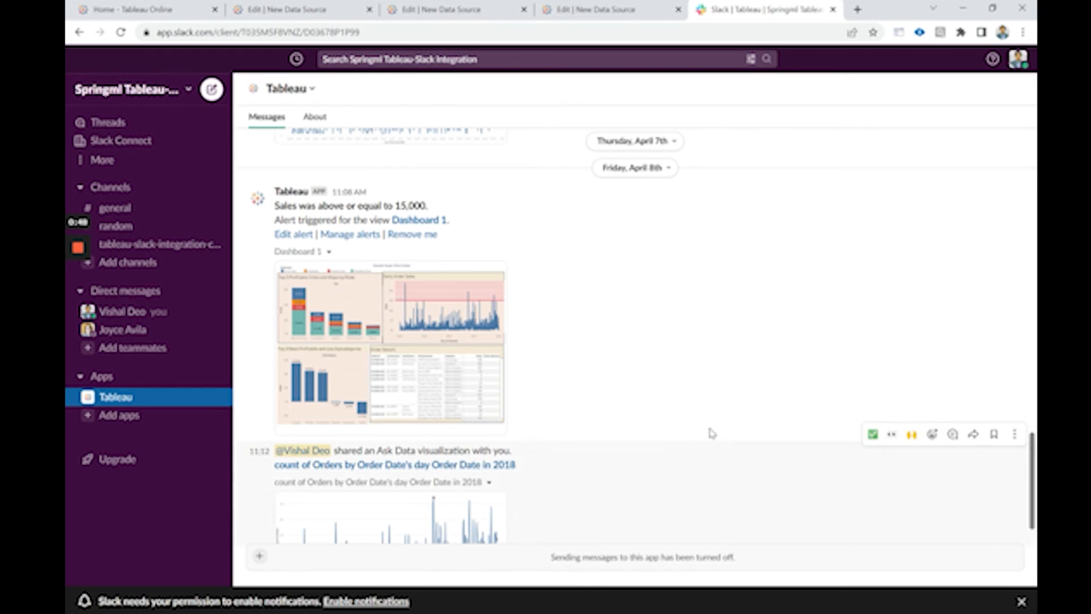
{"action": "left_click", "coordinate": [136, 12]}
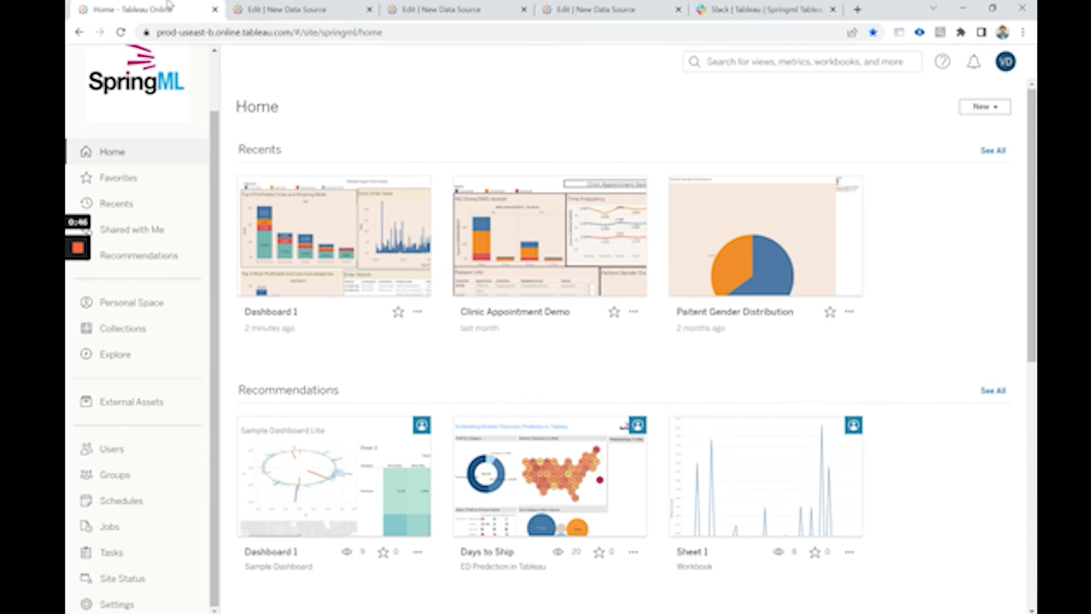